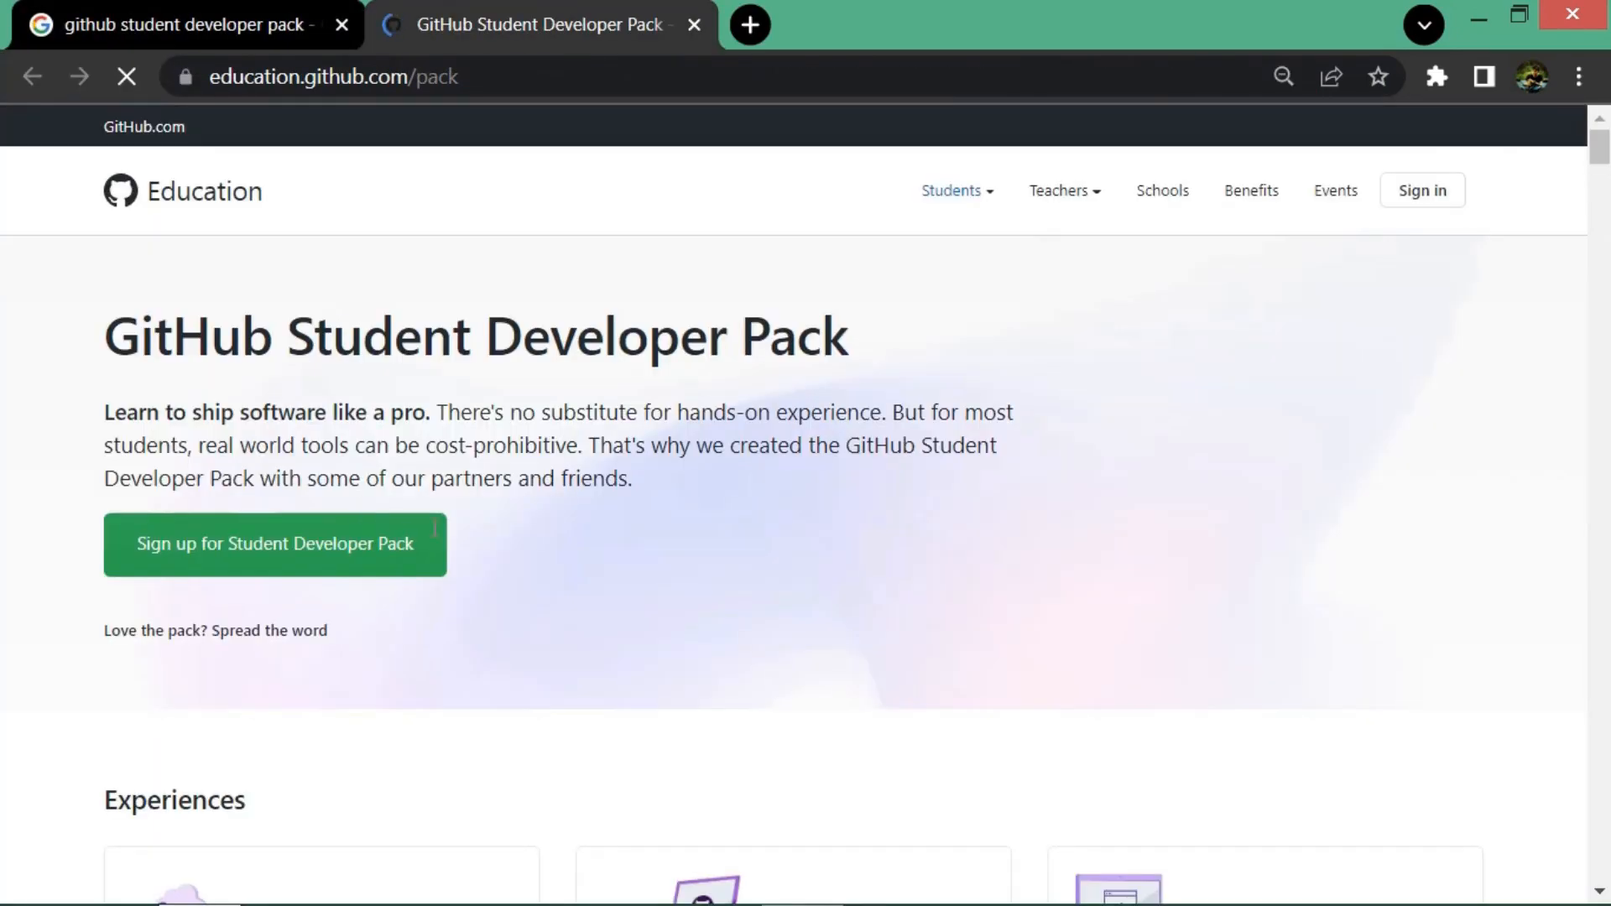
- Request student benefits from the GitHub Education page, reaching the GitHub sign-in page
scroll("down", 3)
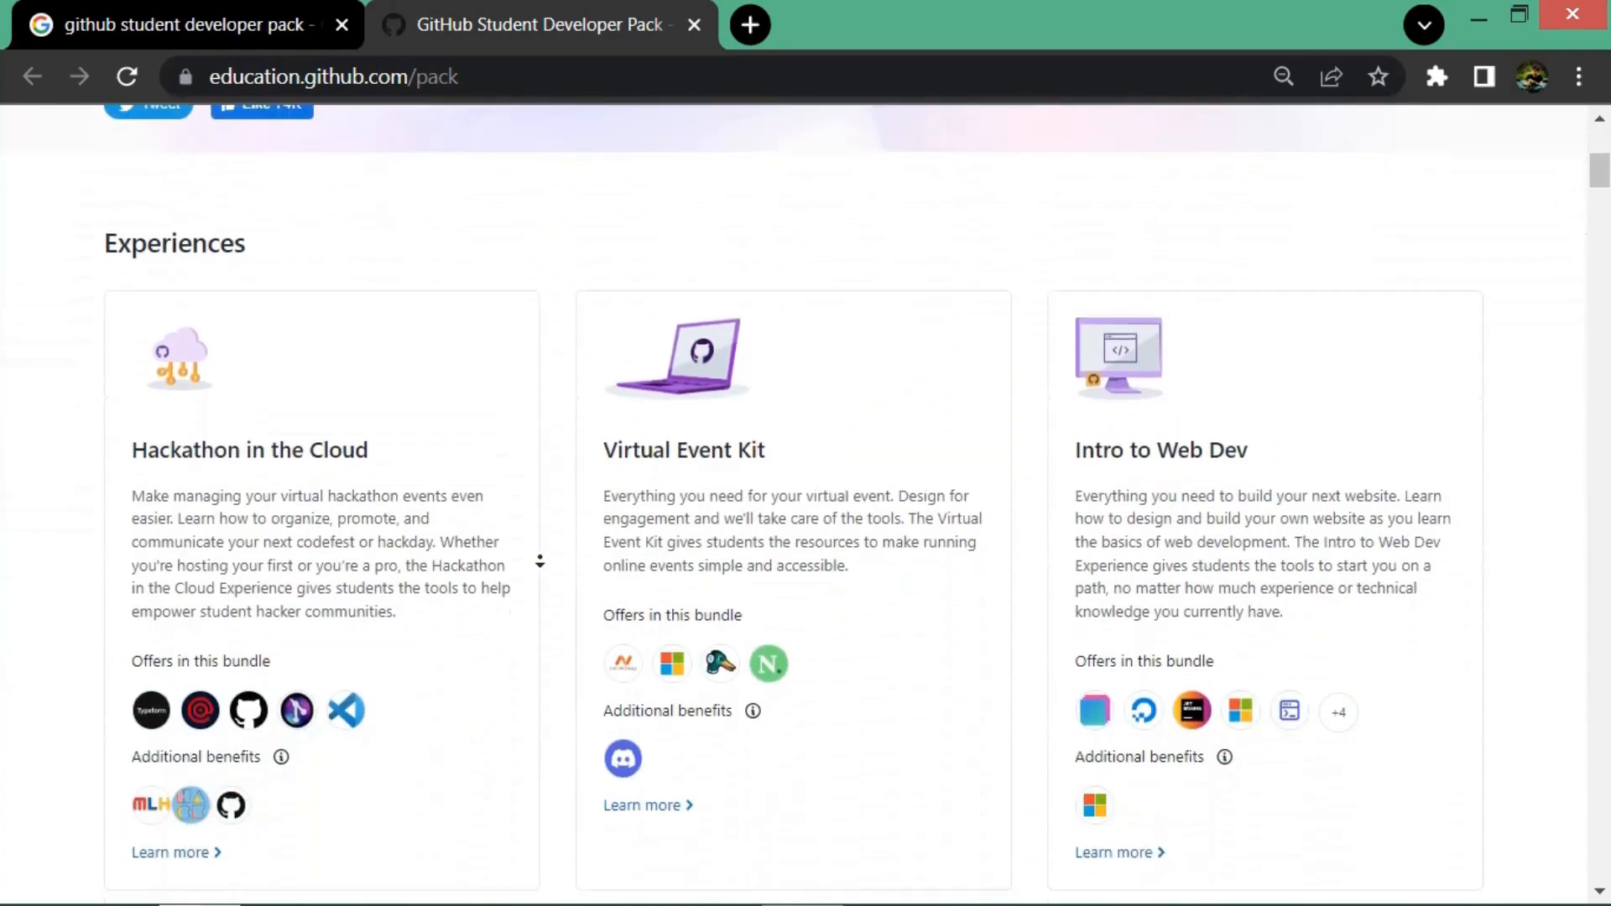
scroll("down", 3)
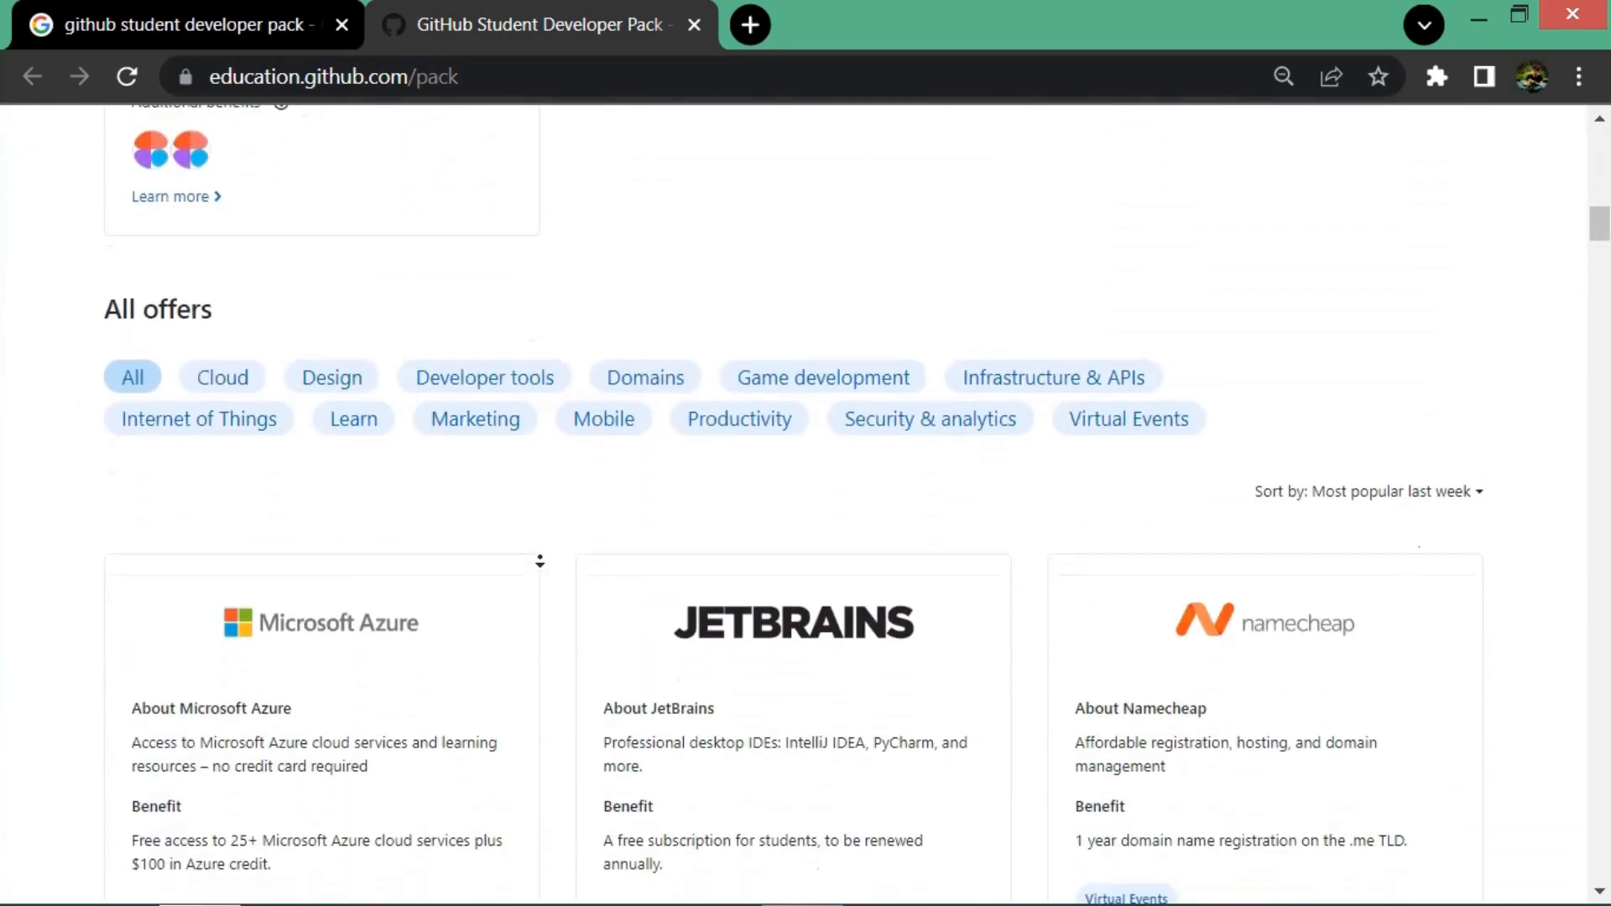
scroll("down", 3)
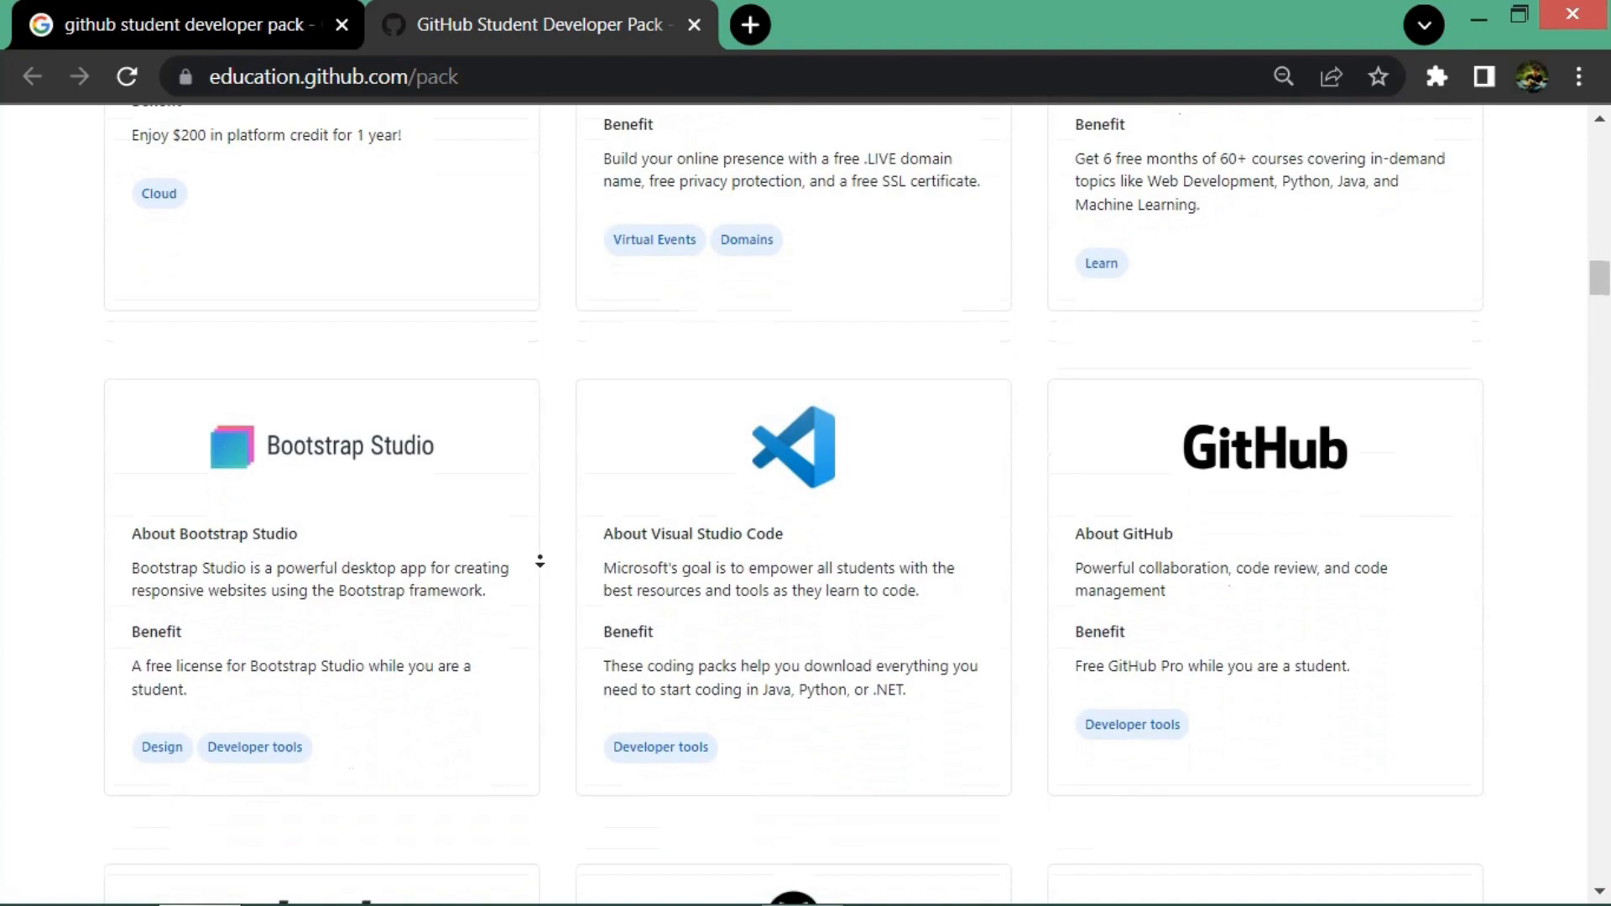
scroll("up", 3)
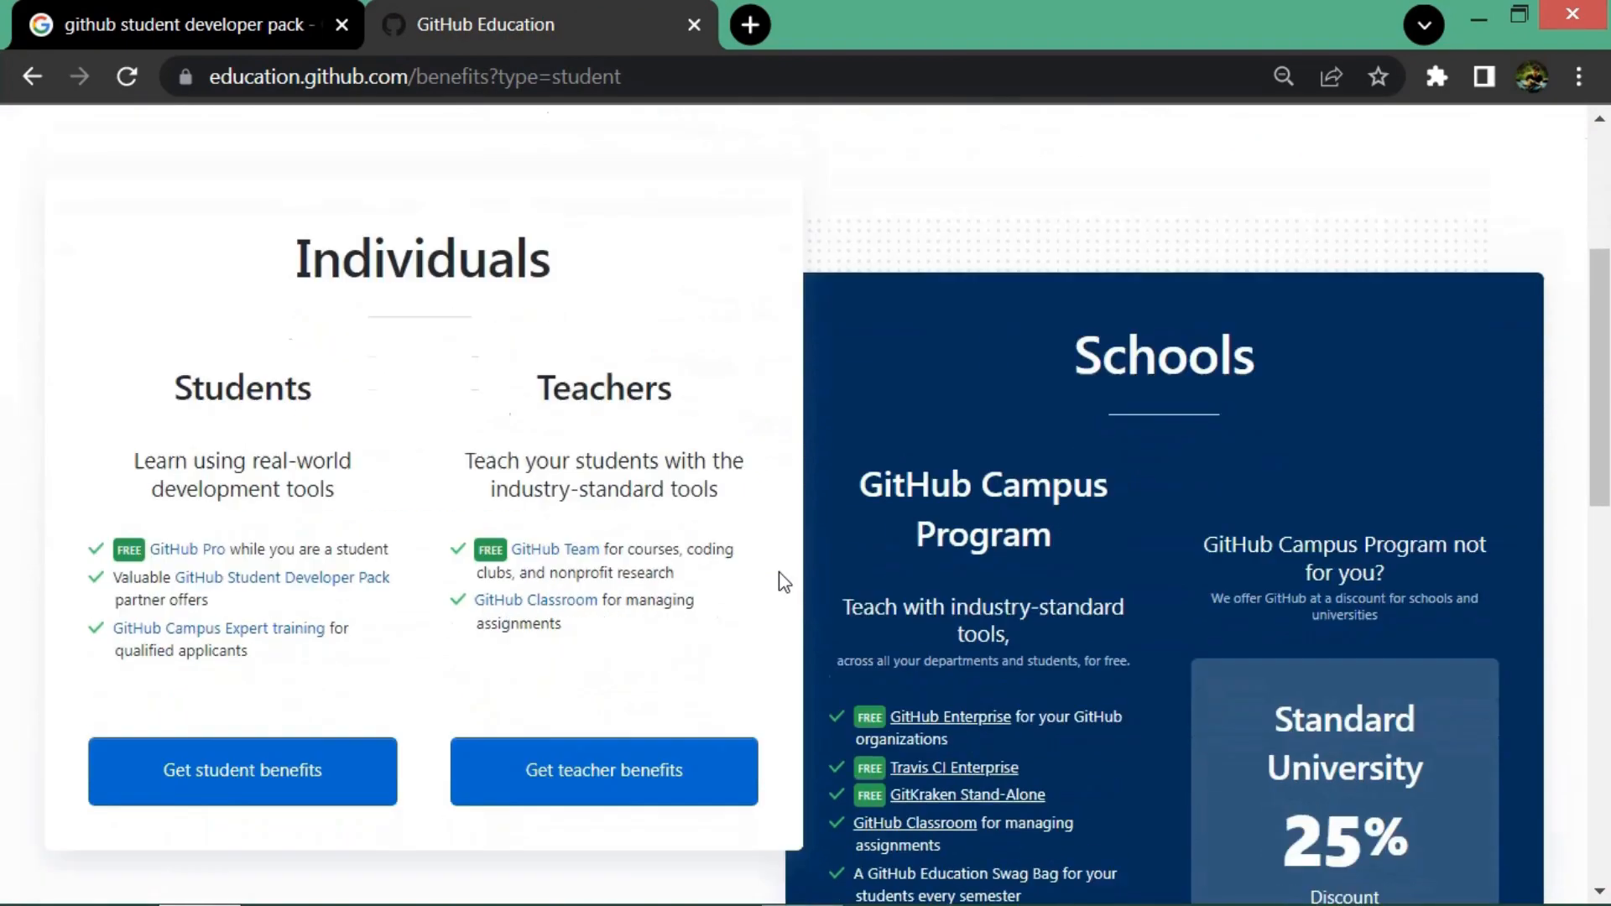
scroll("down", 3)
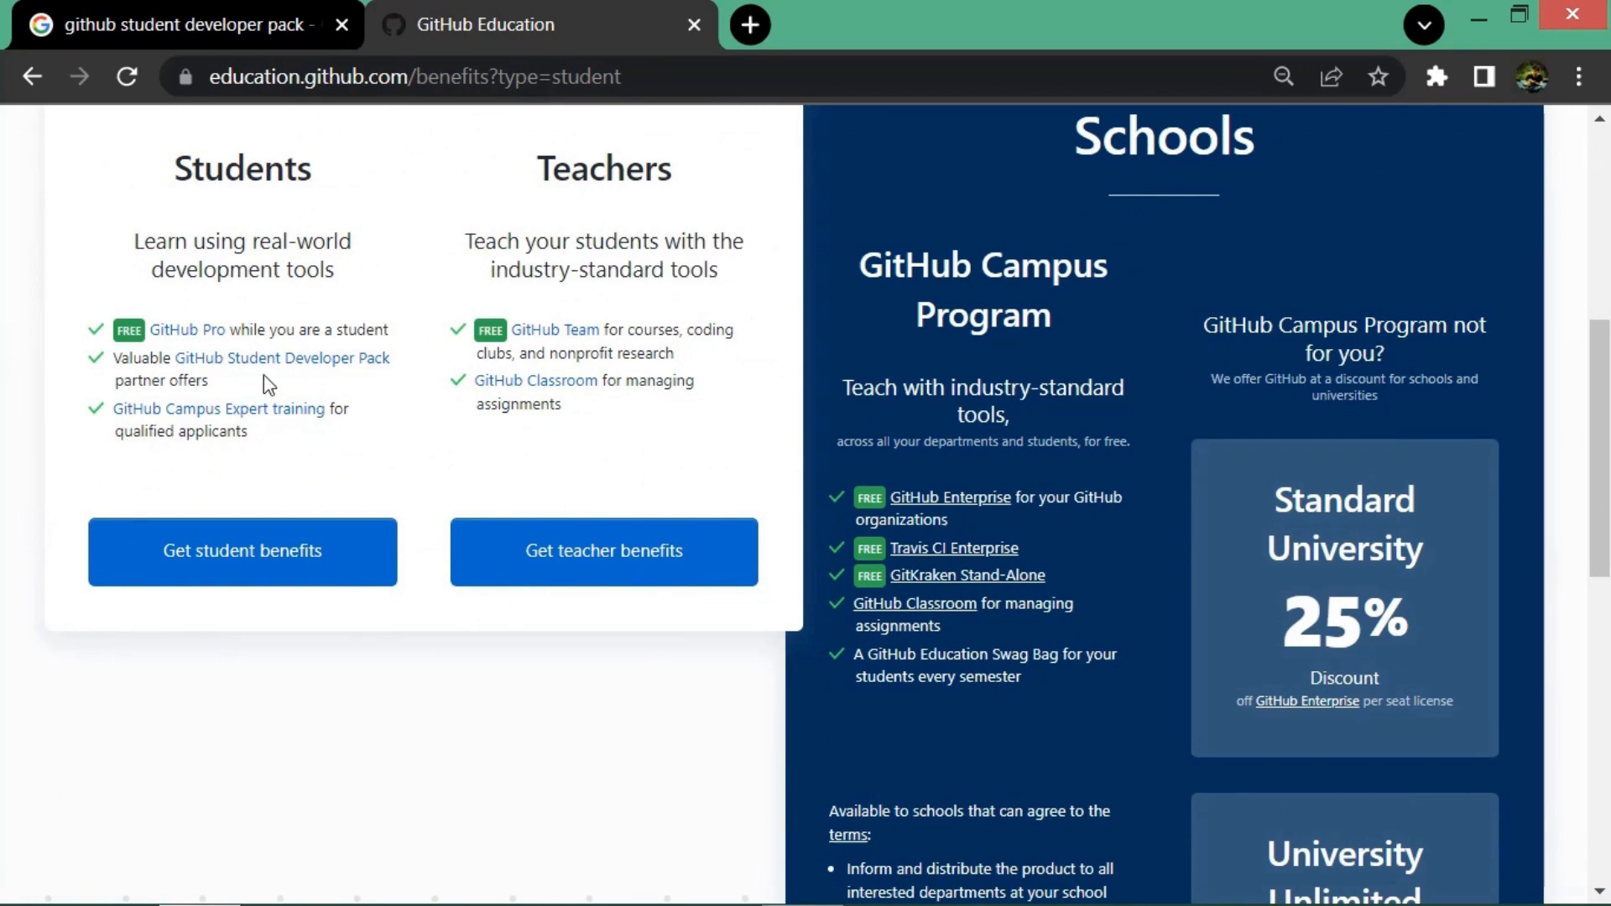
left_click(241, 552)
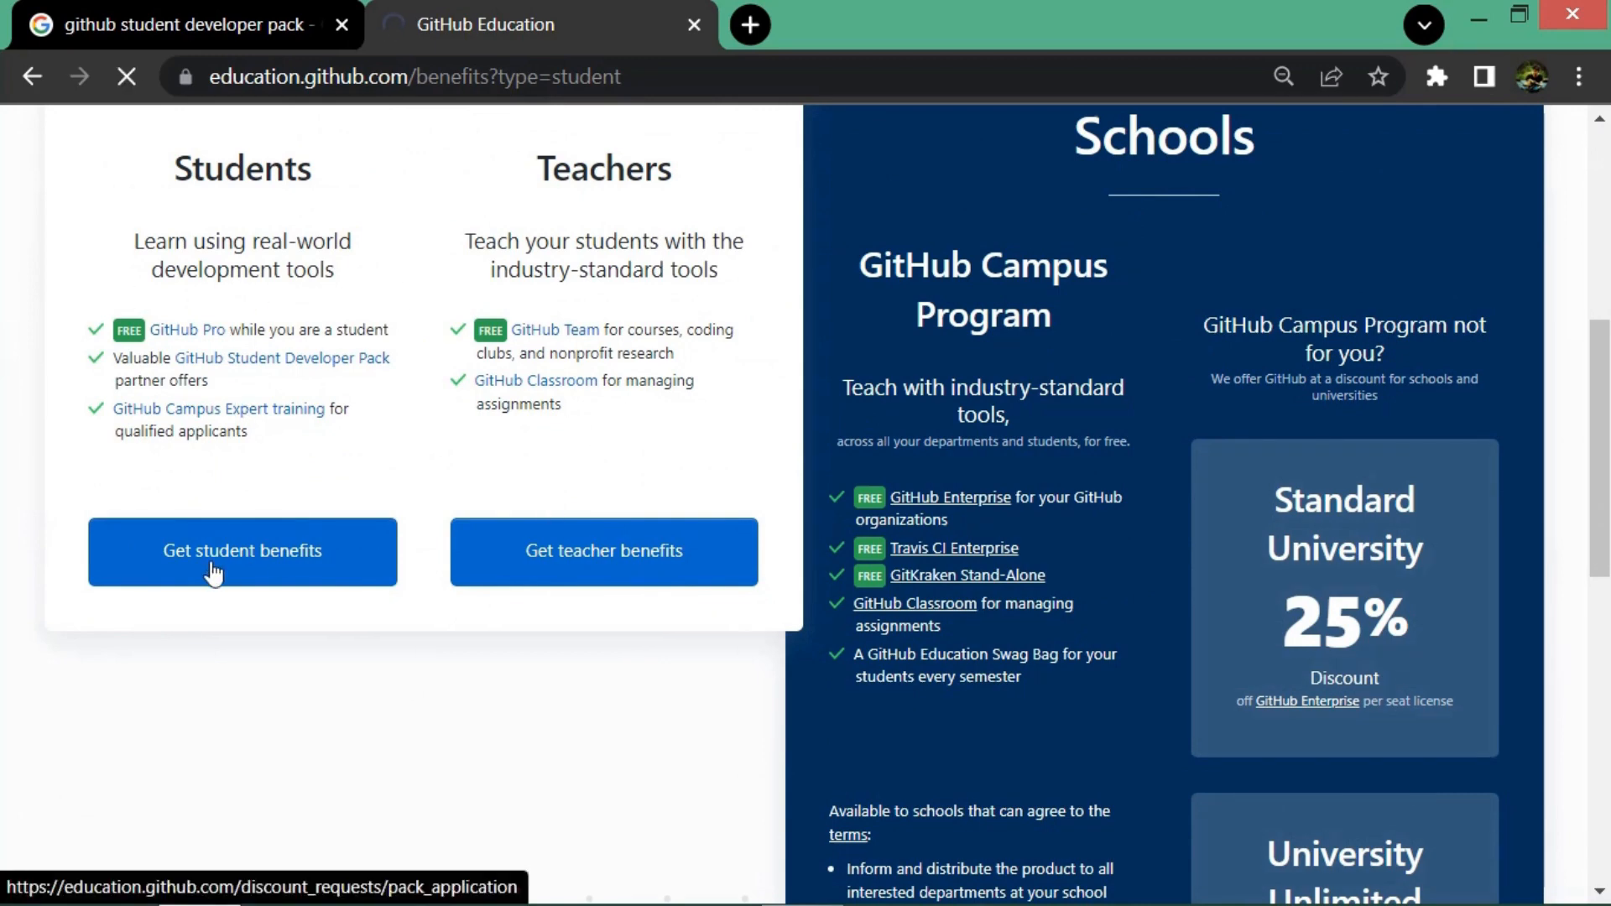
left_click(242, 550)
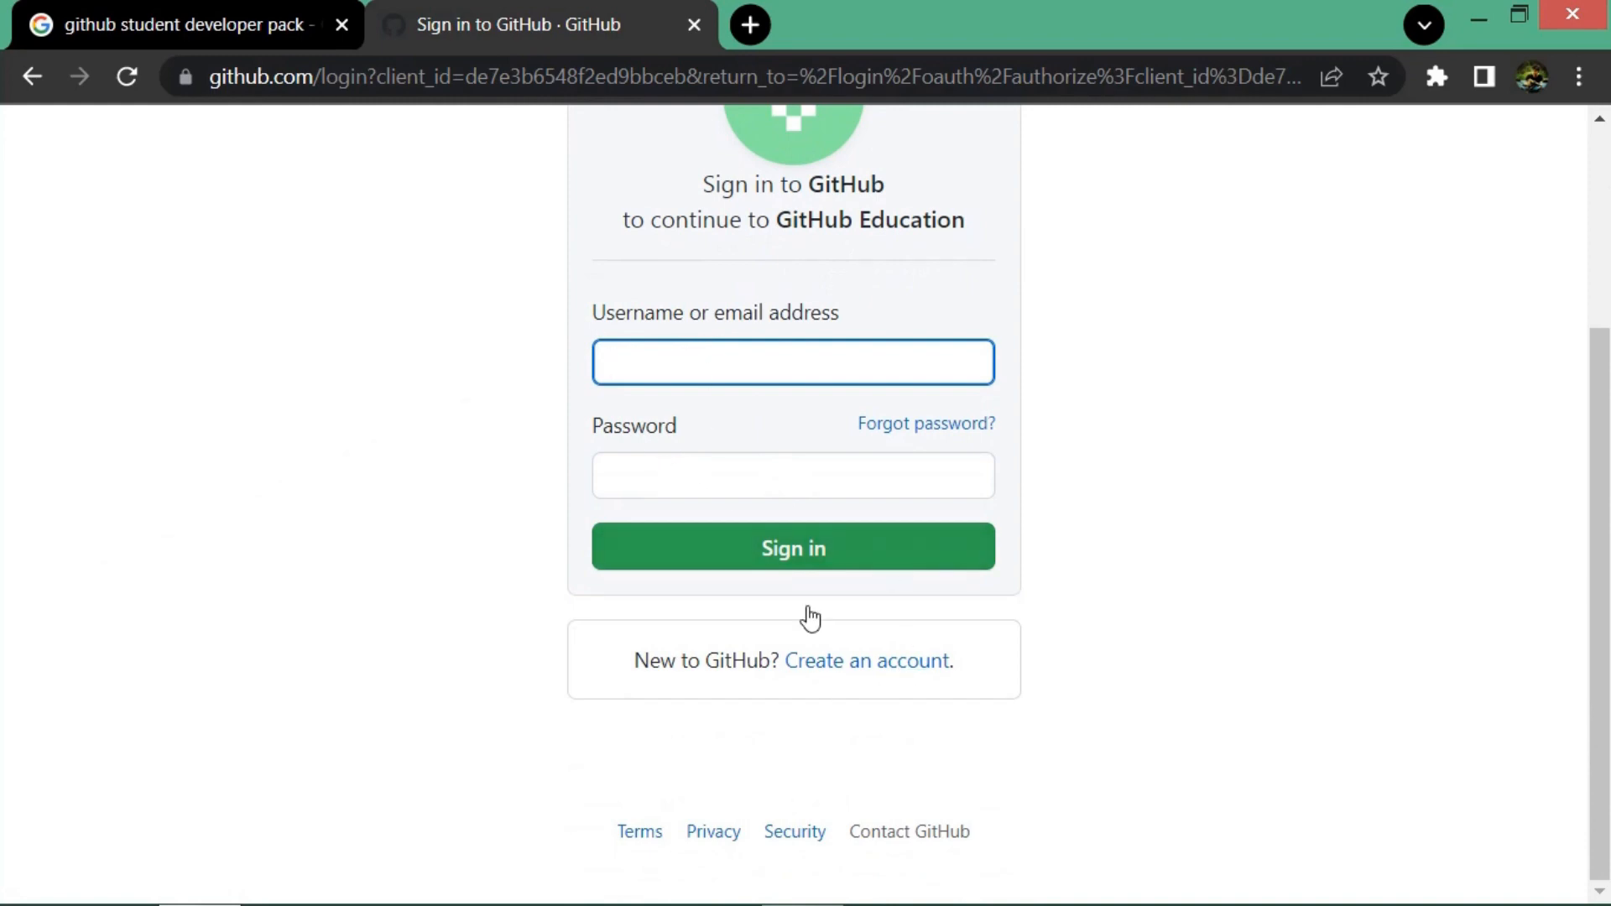
left_click(866, 661)
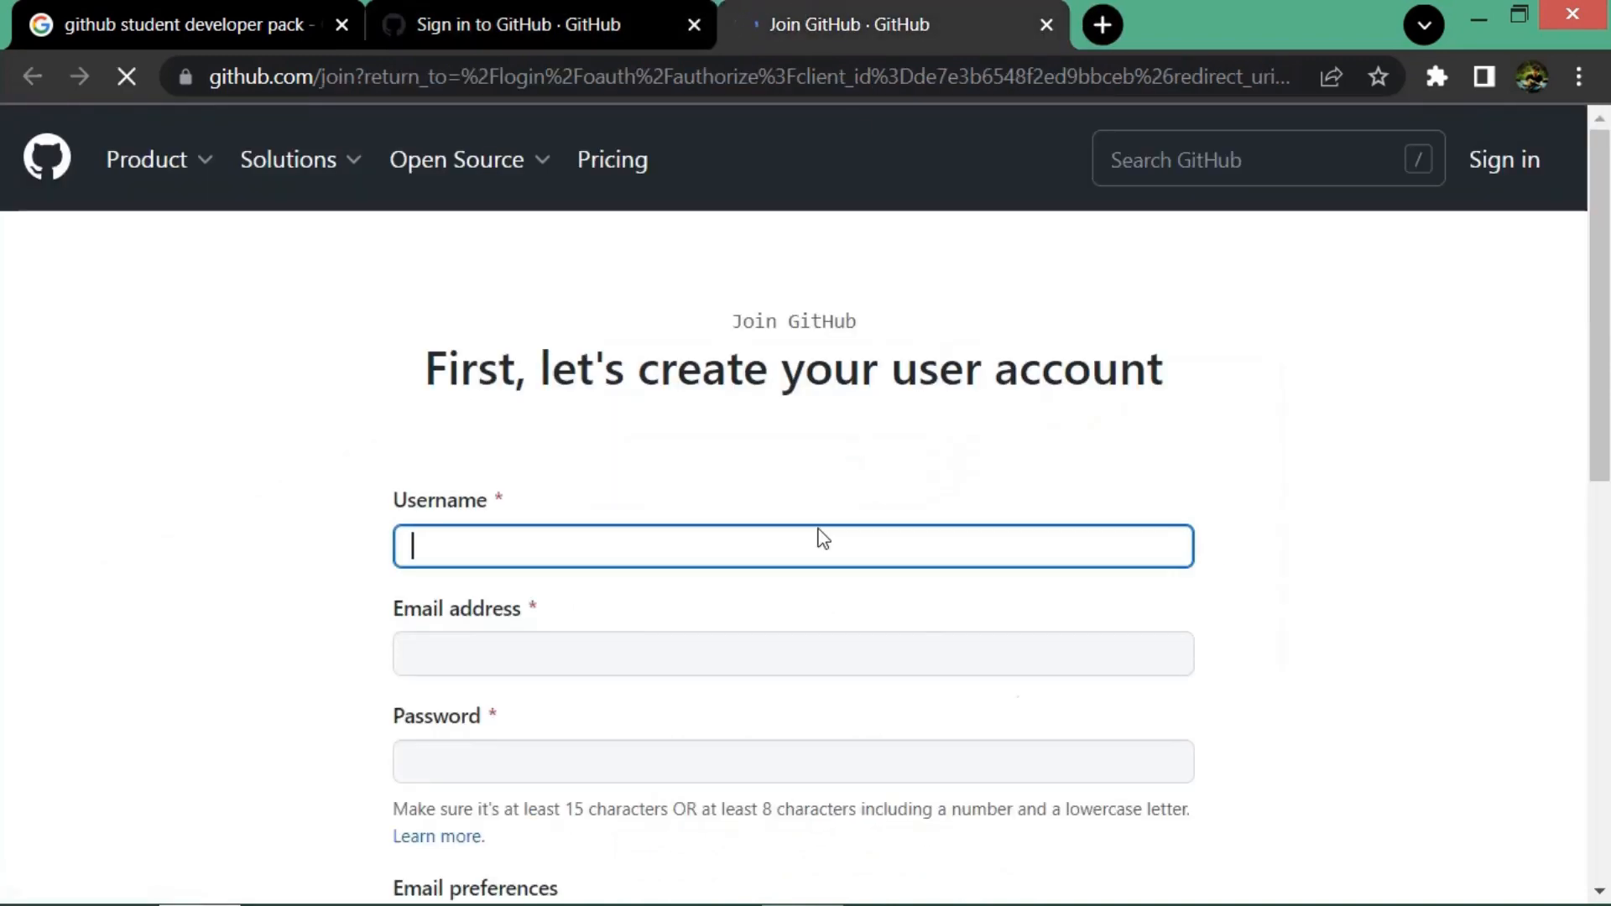
scroll("down", 3)
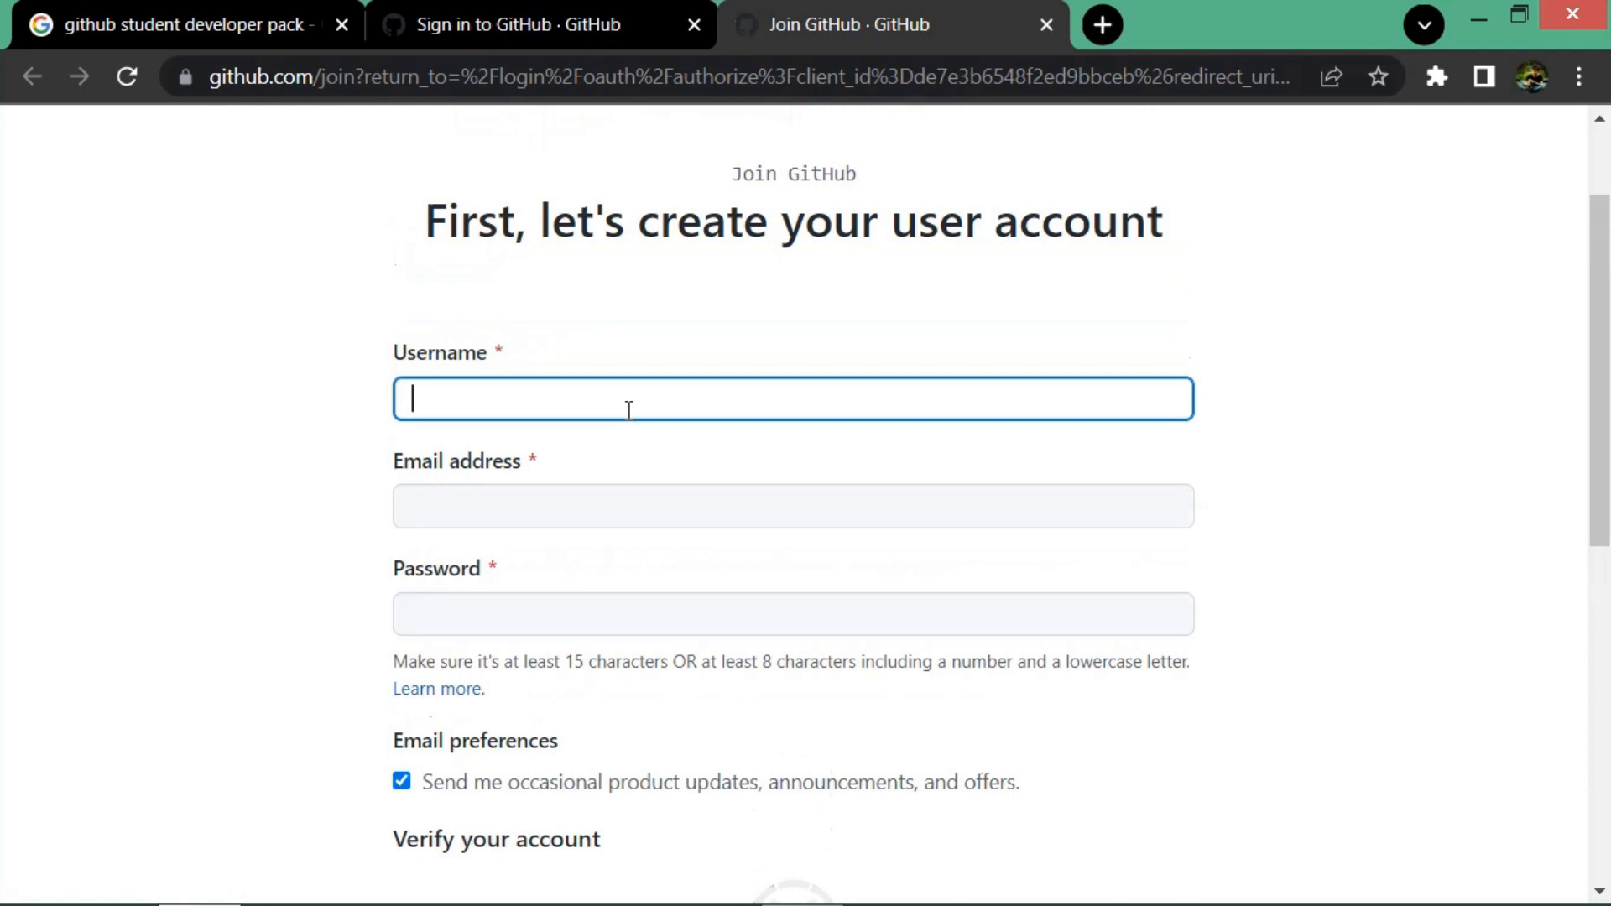
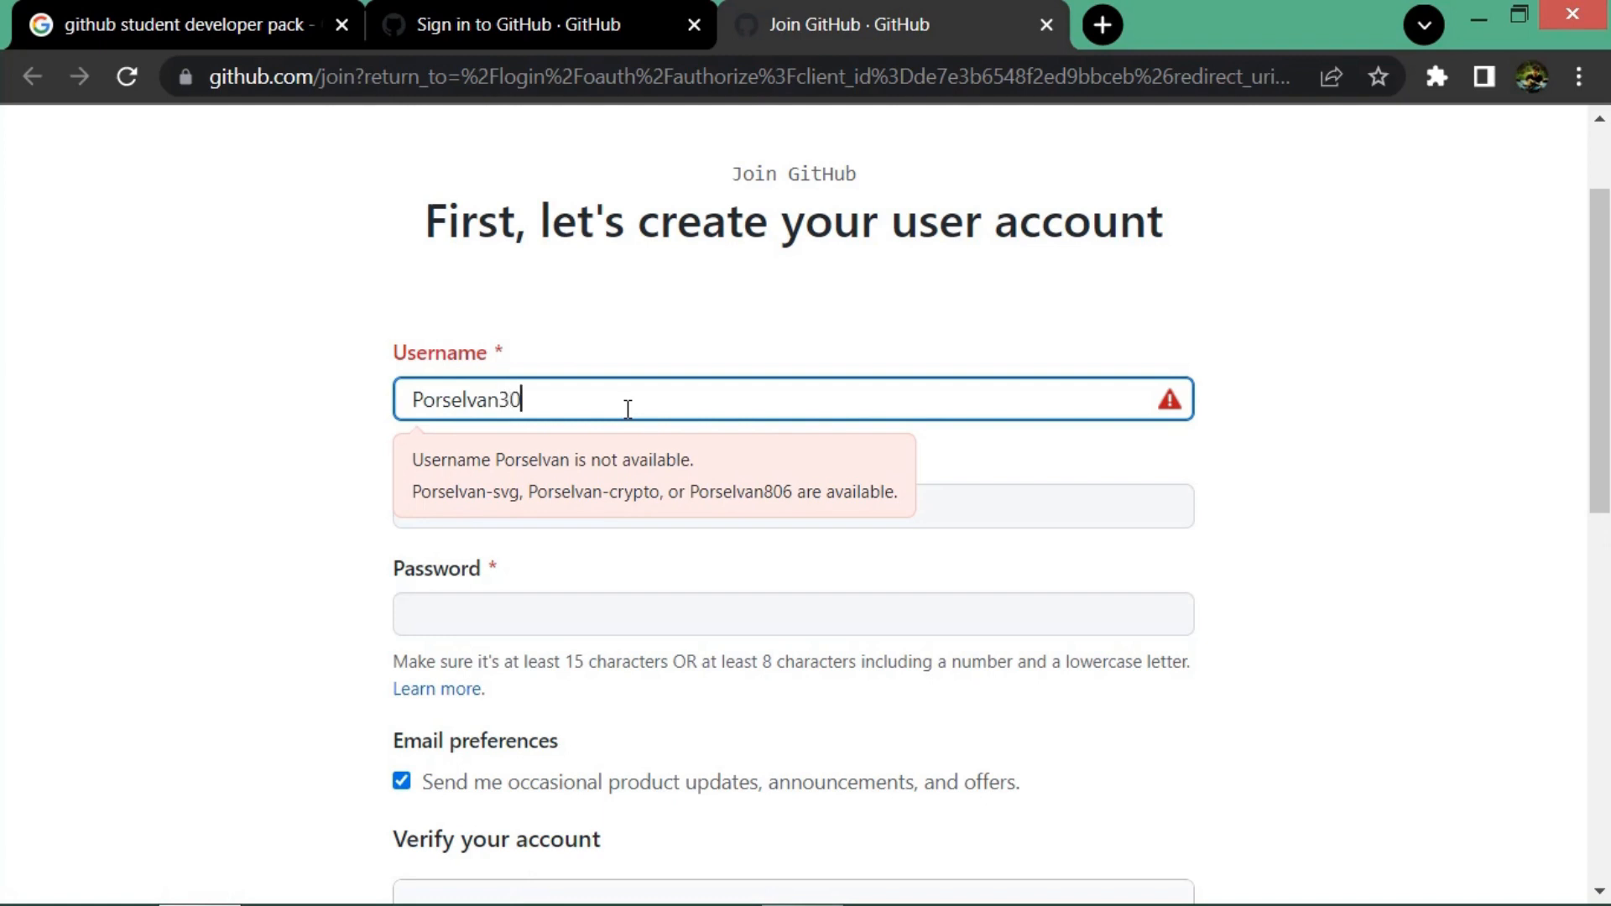
left_click(790, 505)
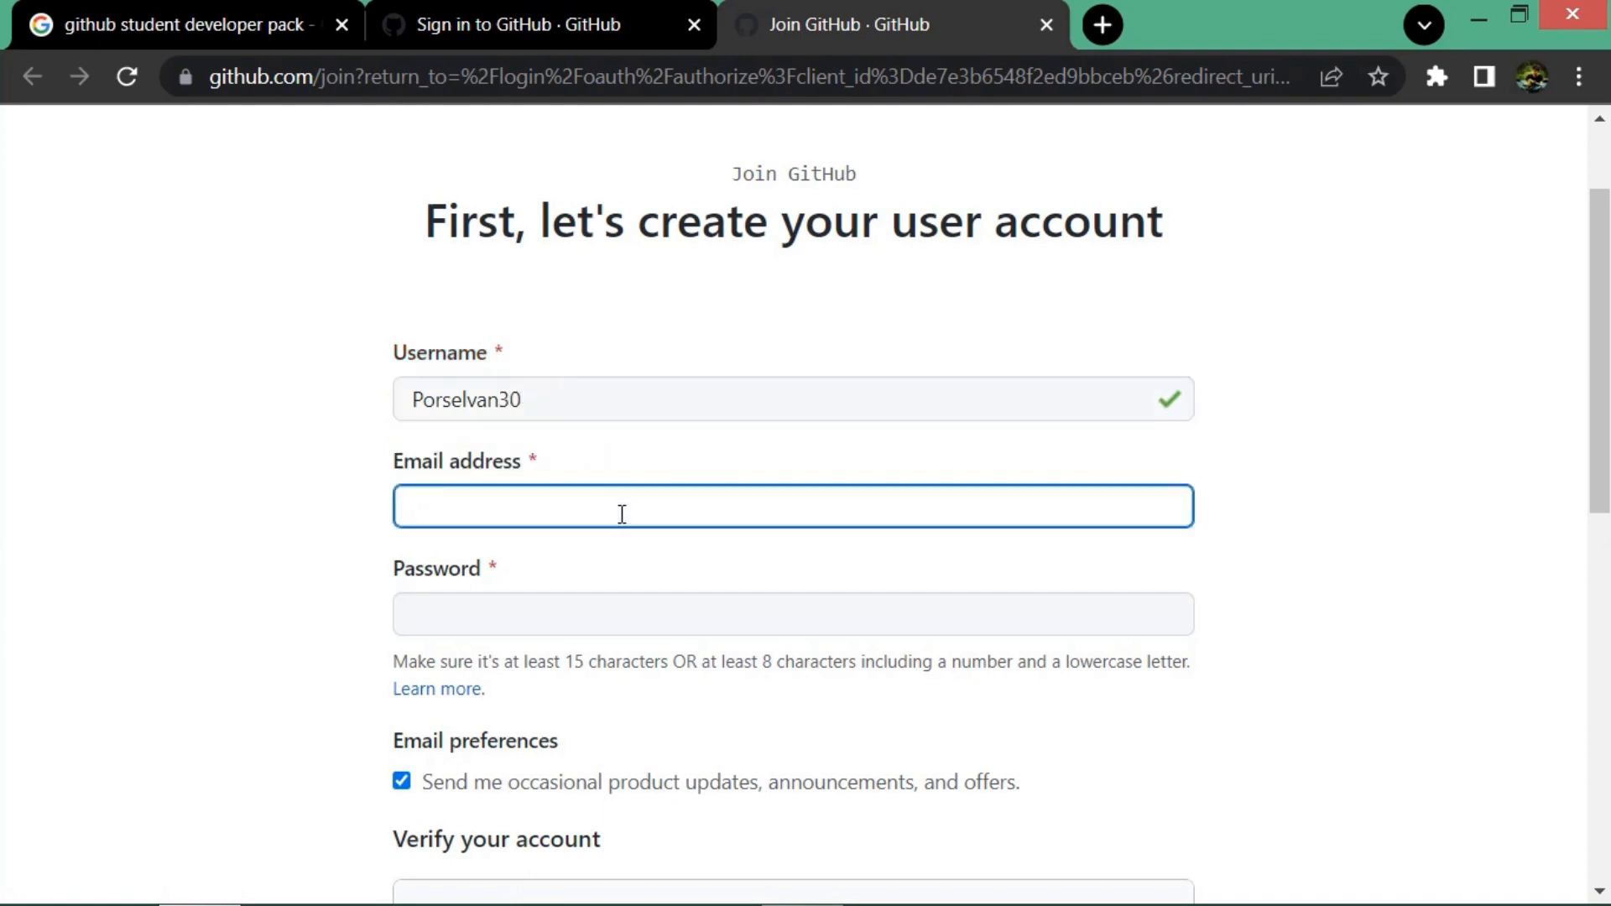
type("email@example.com")
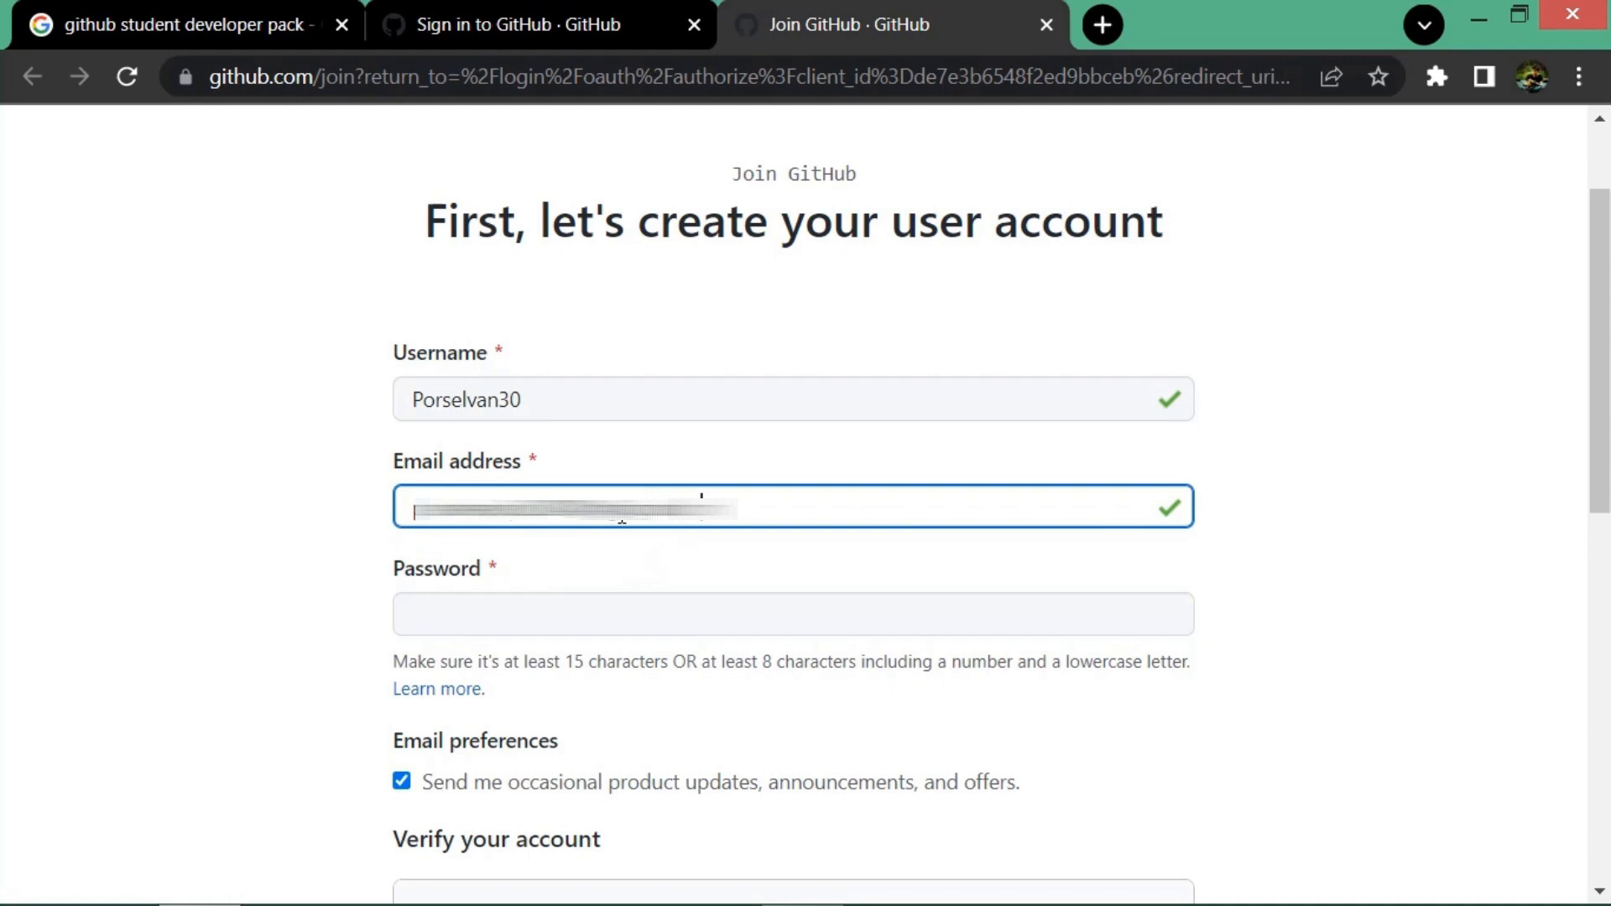
type("•••")
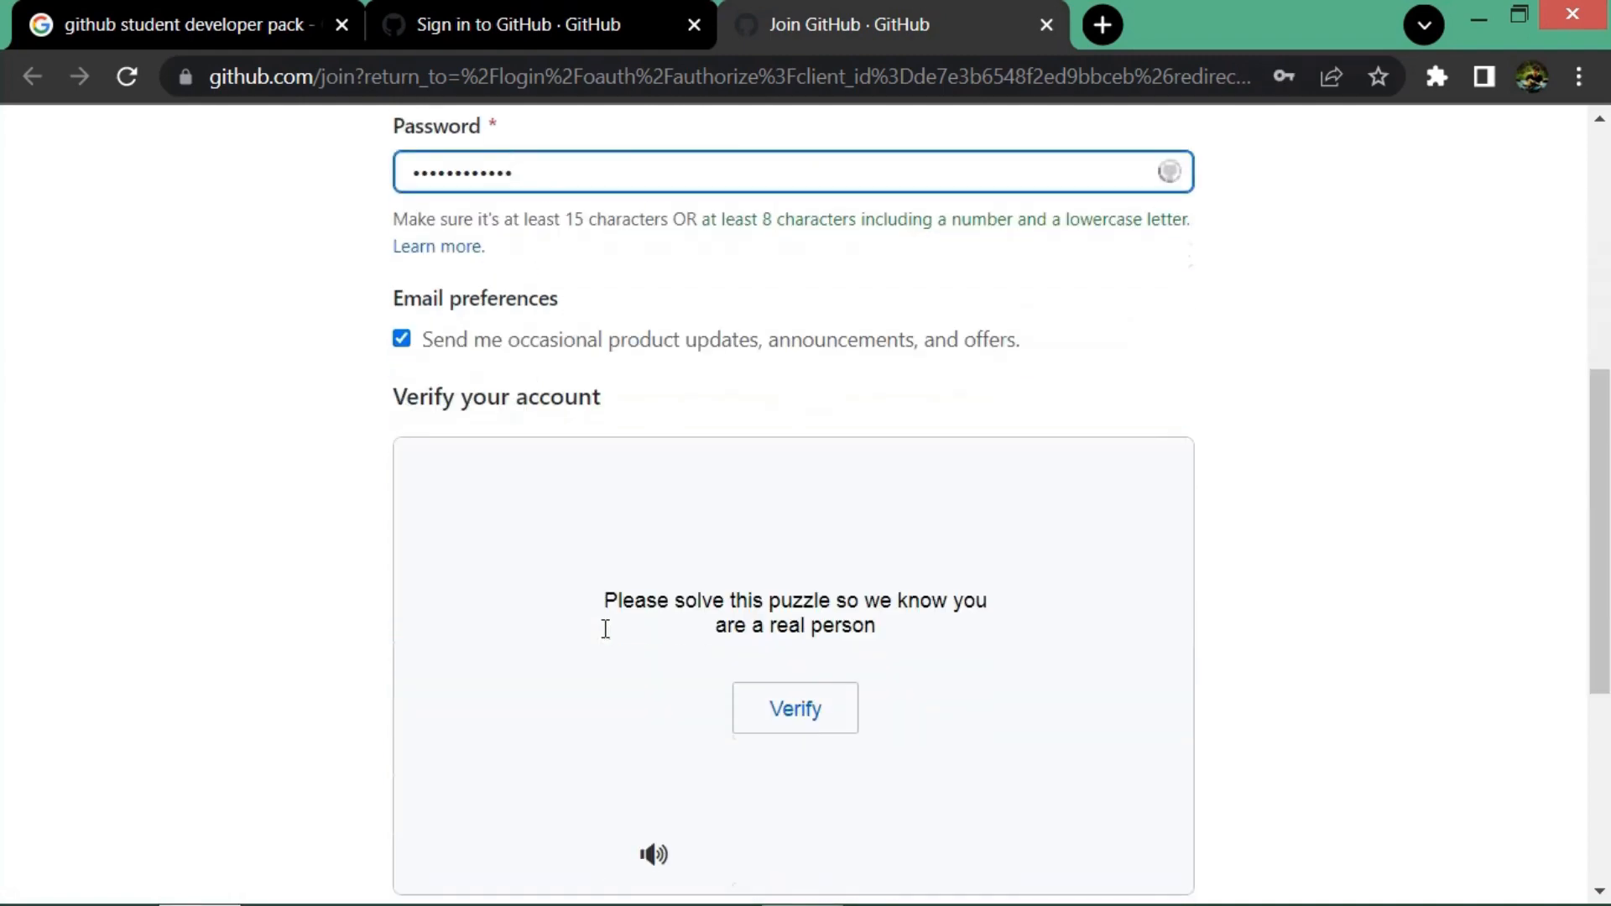
- Solve the verification puzzle with the spiral galaxy image and create the account
left_click(793, 708)
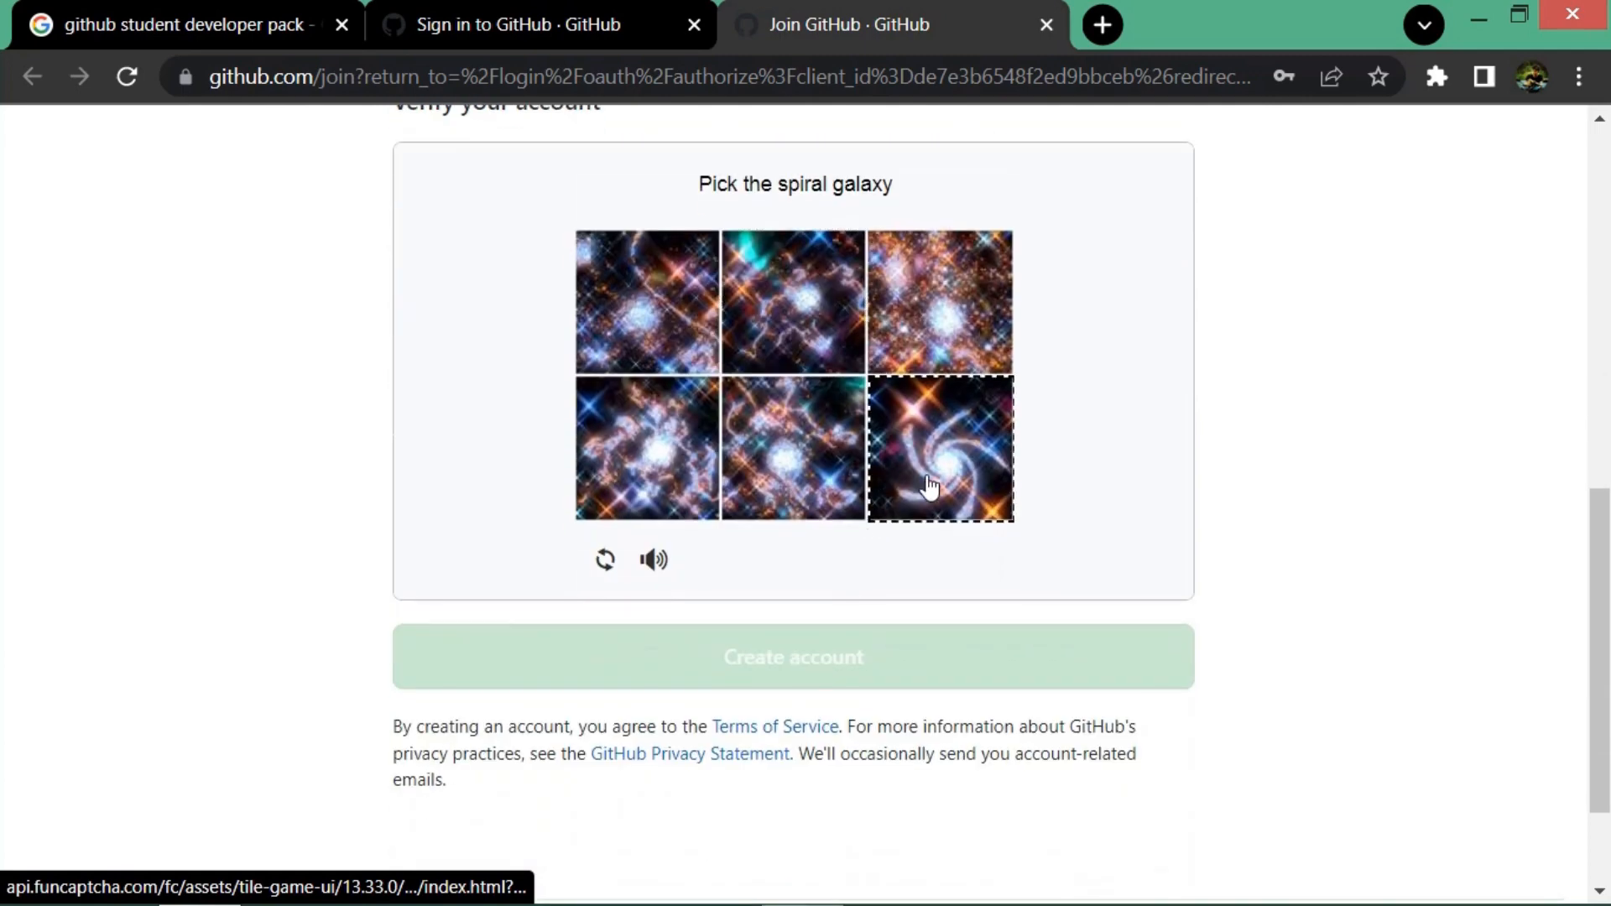
left_click(938, 449)
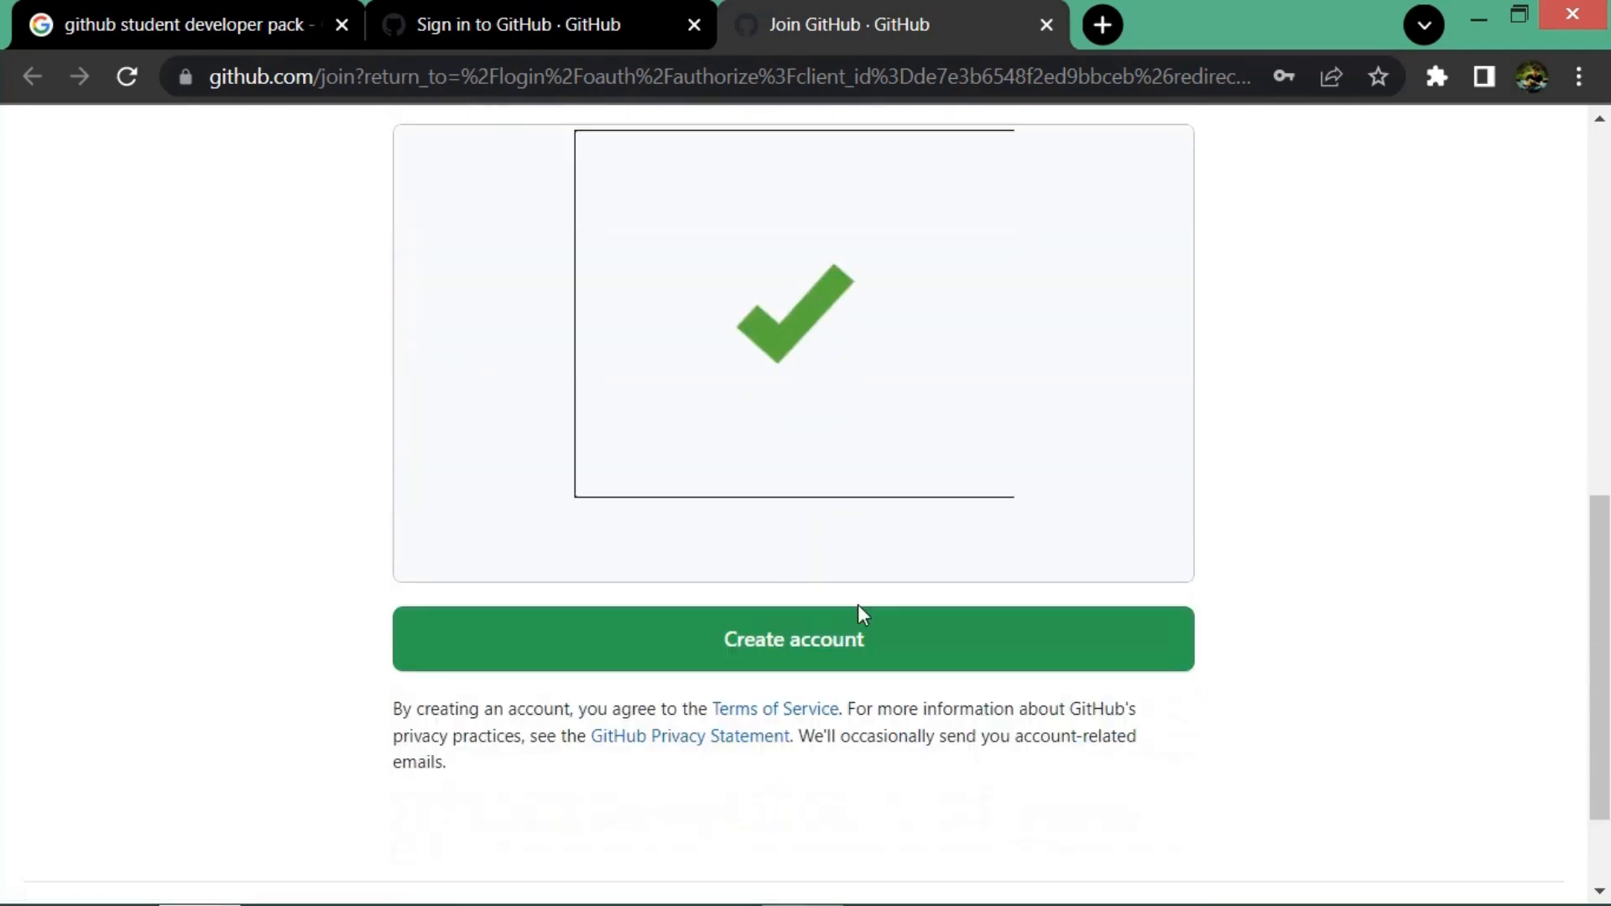
left_click(792, 638)
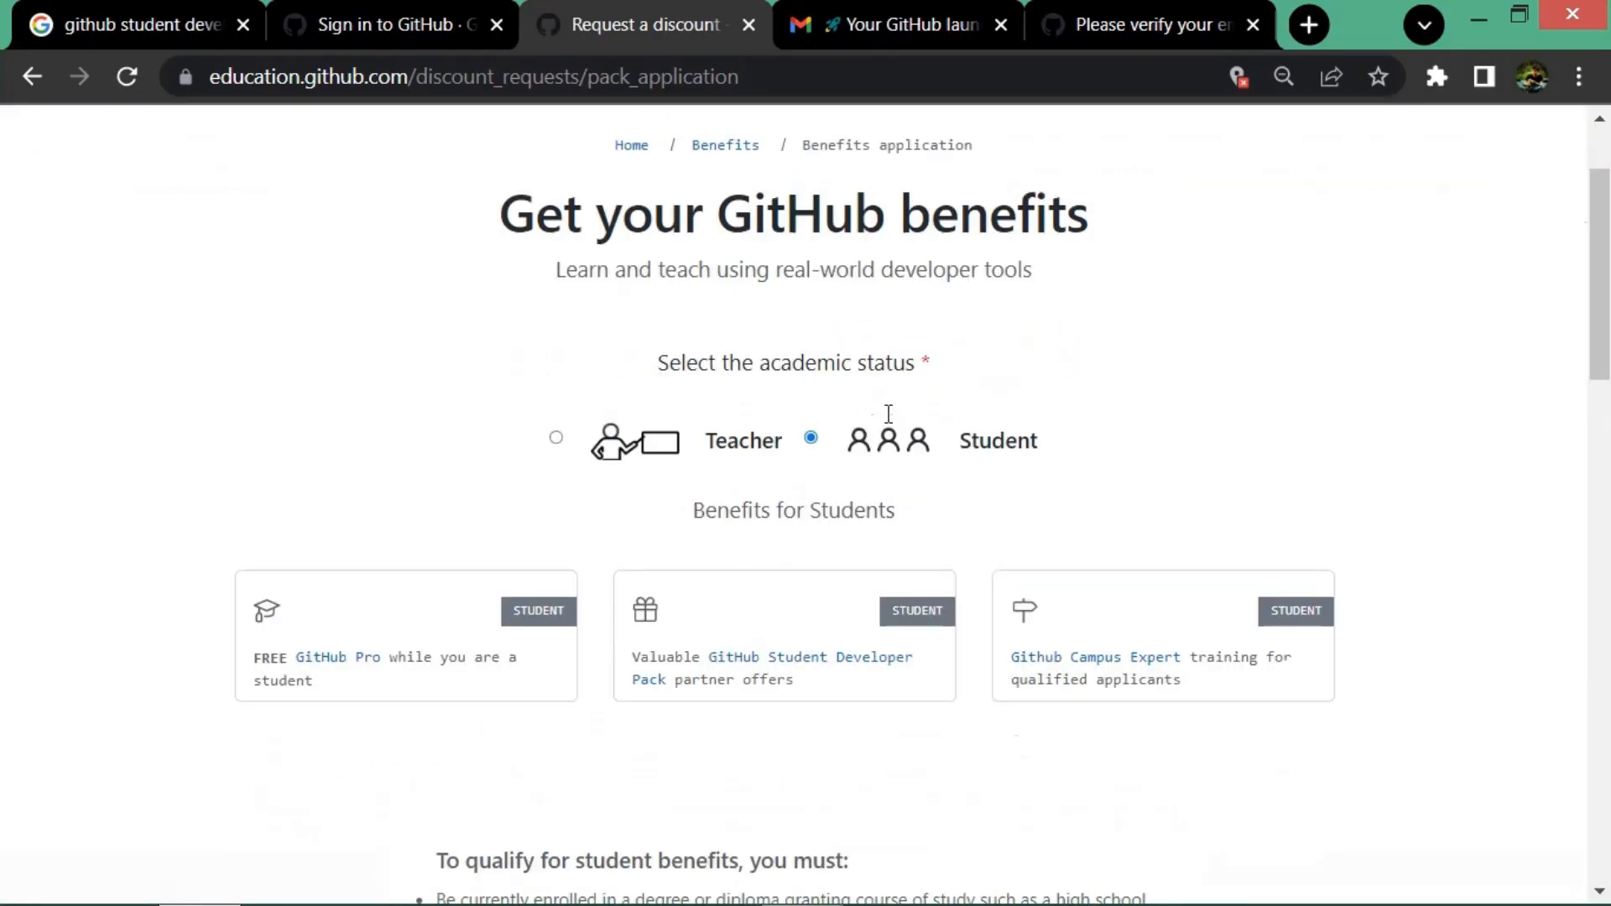
scroll("down", 3)
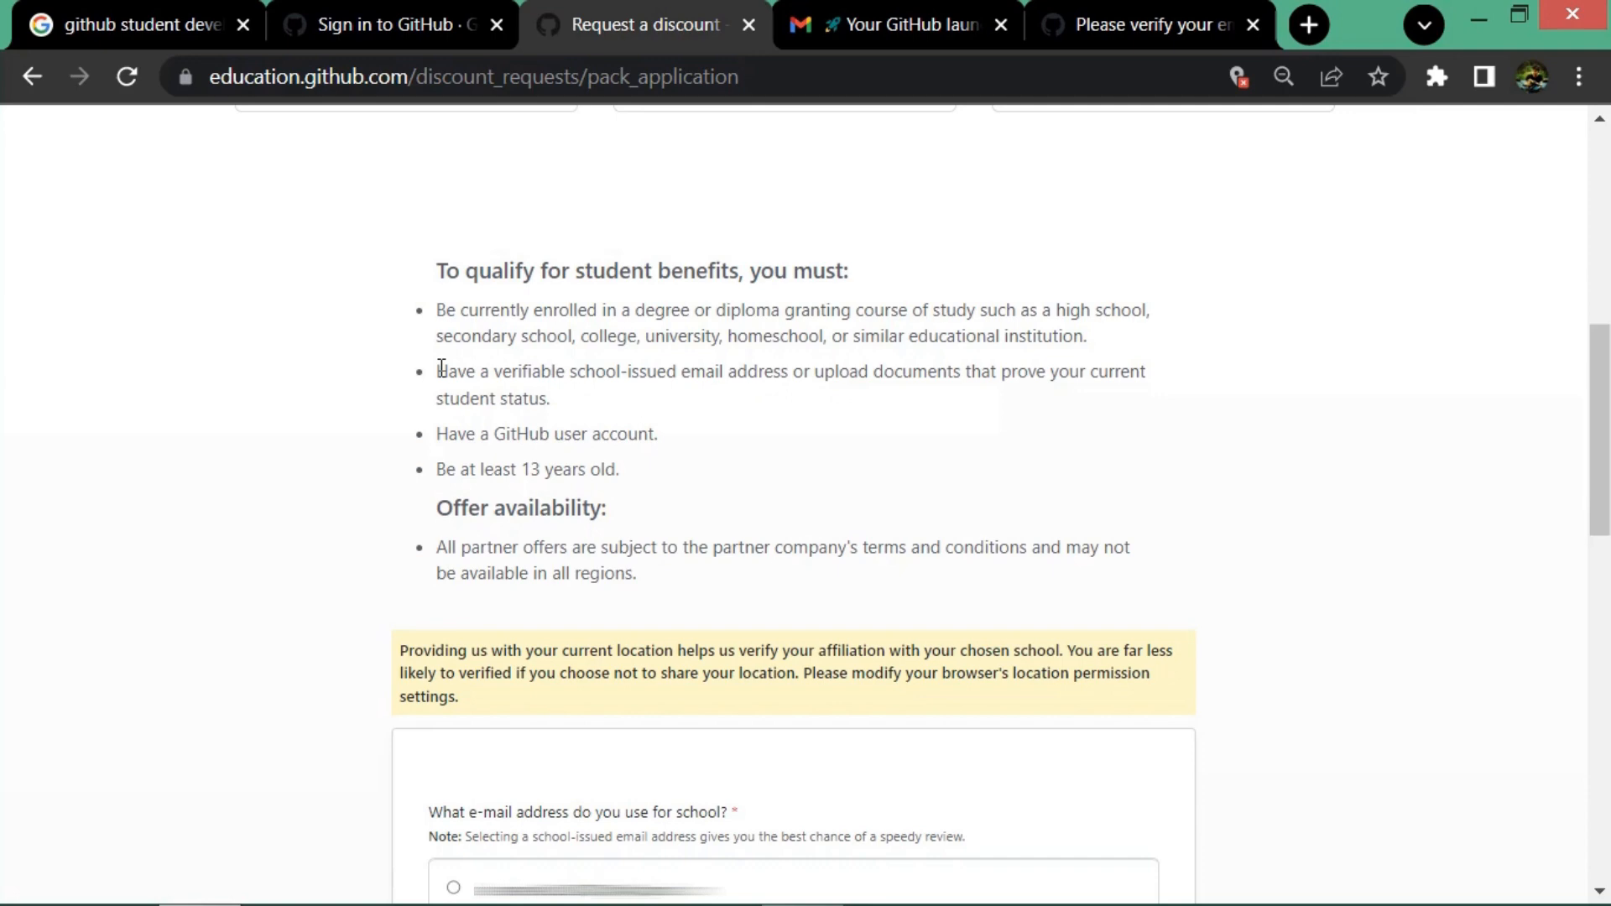
mouse_move(590, 423)
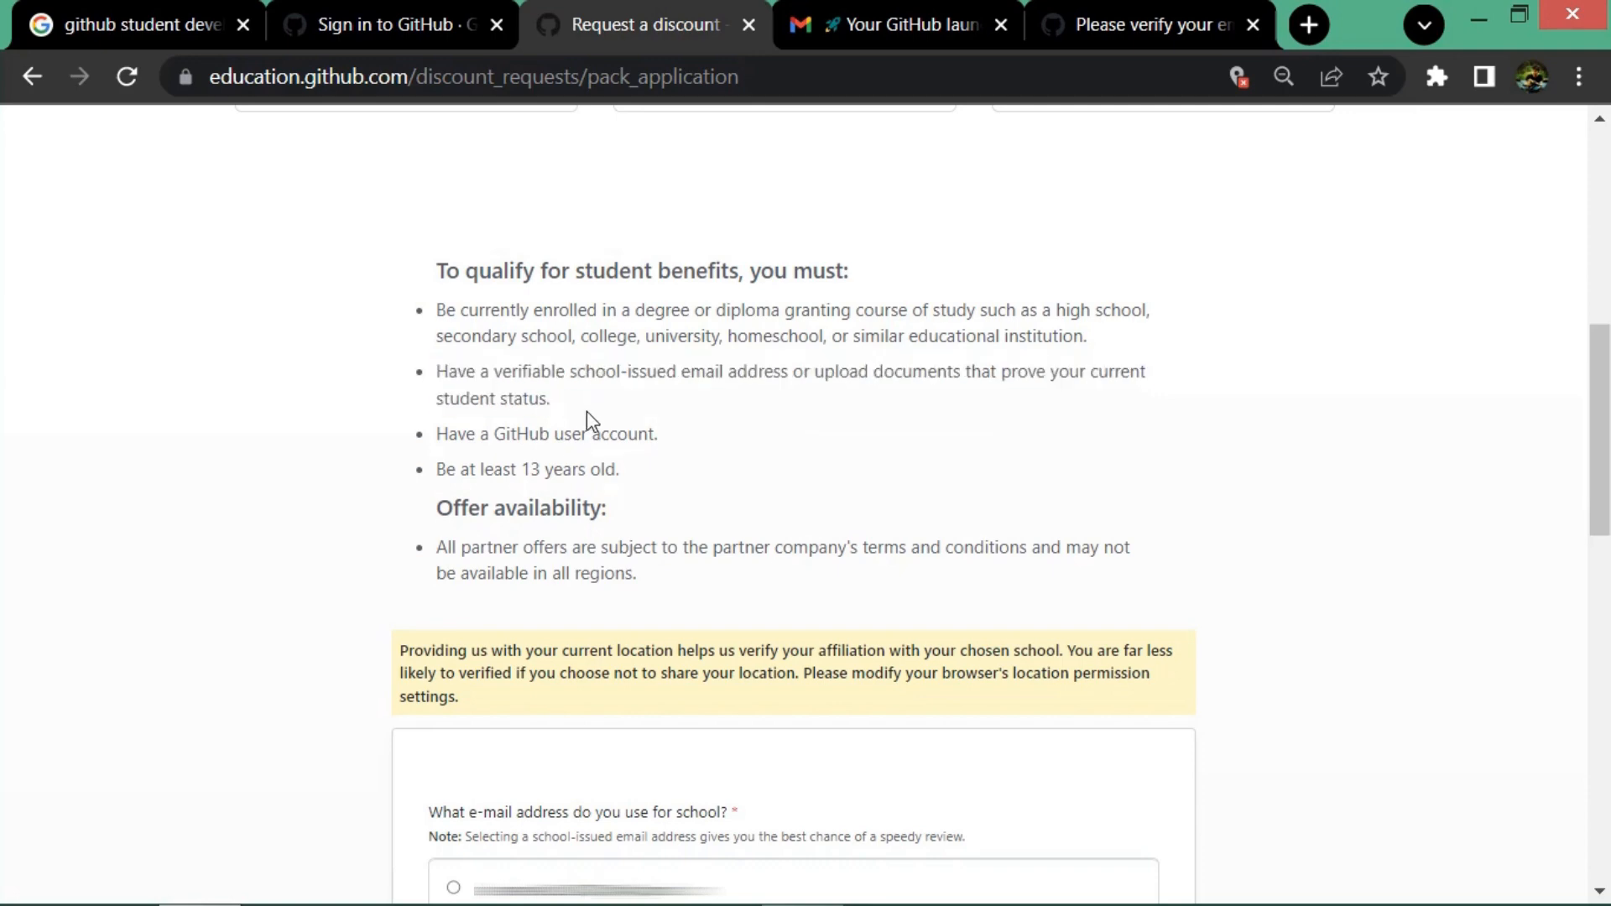
scroll("down", 3)
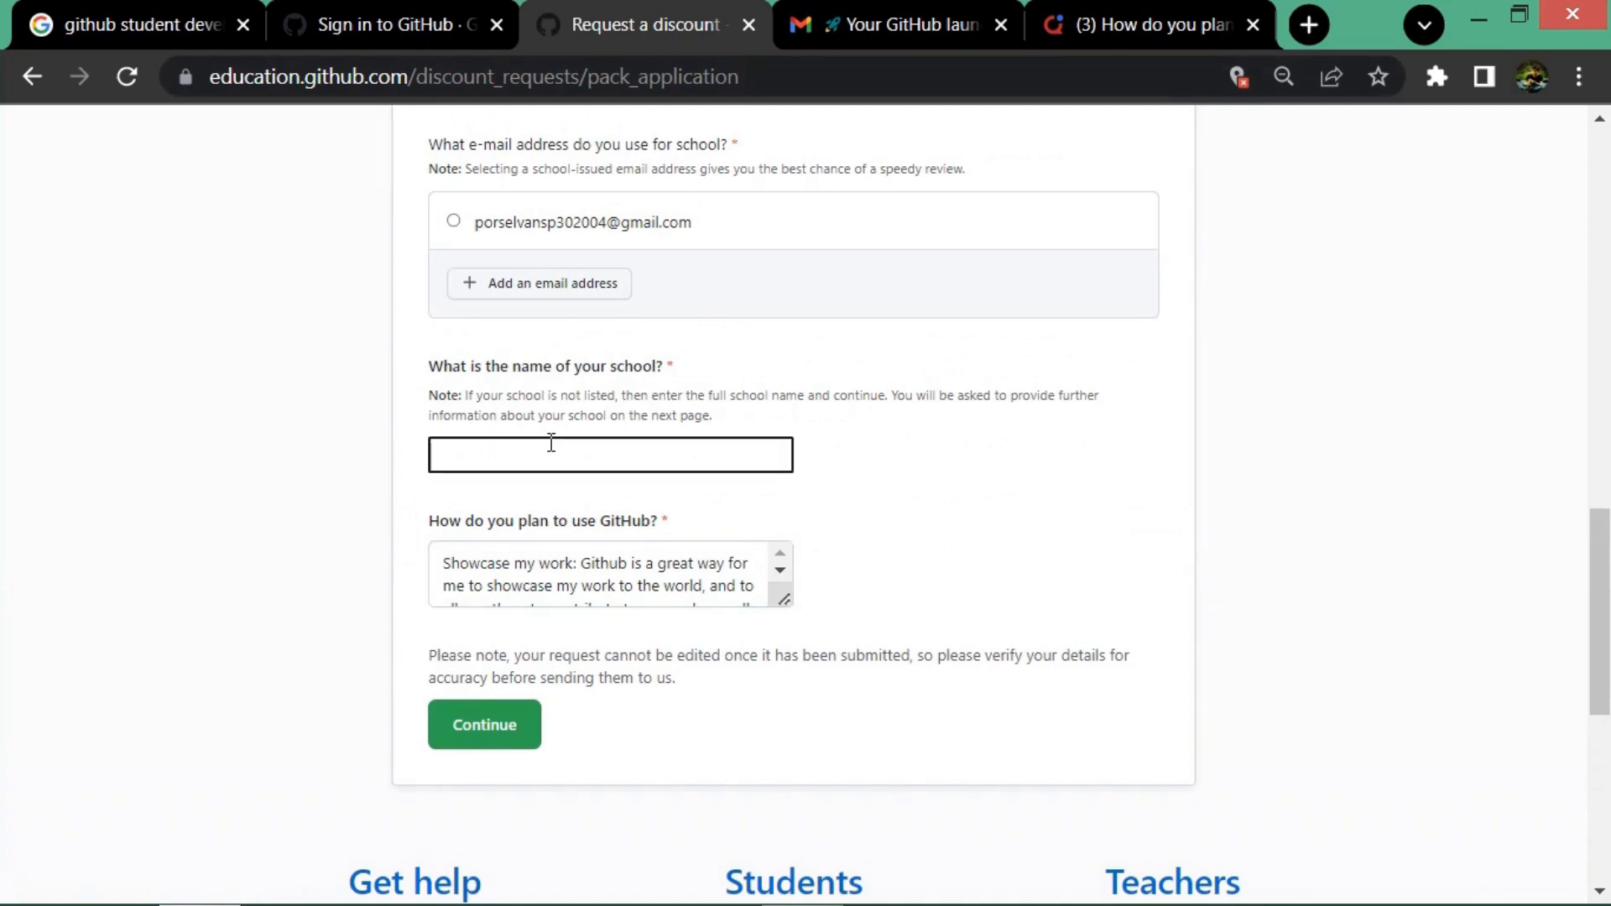
- Choose the listed school email, enter school 'raja', continue, and show the accepted proof types
left_click(453, 220)
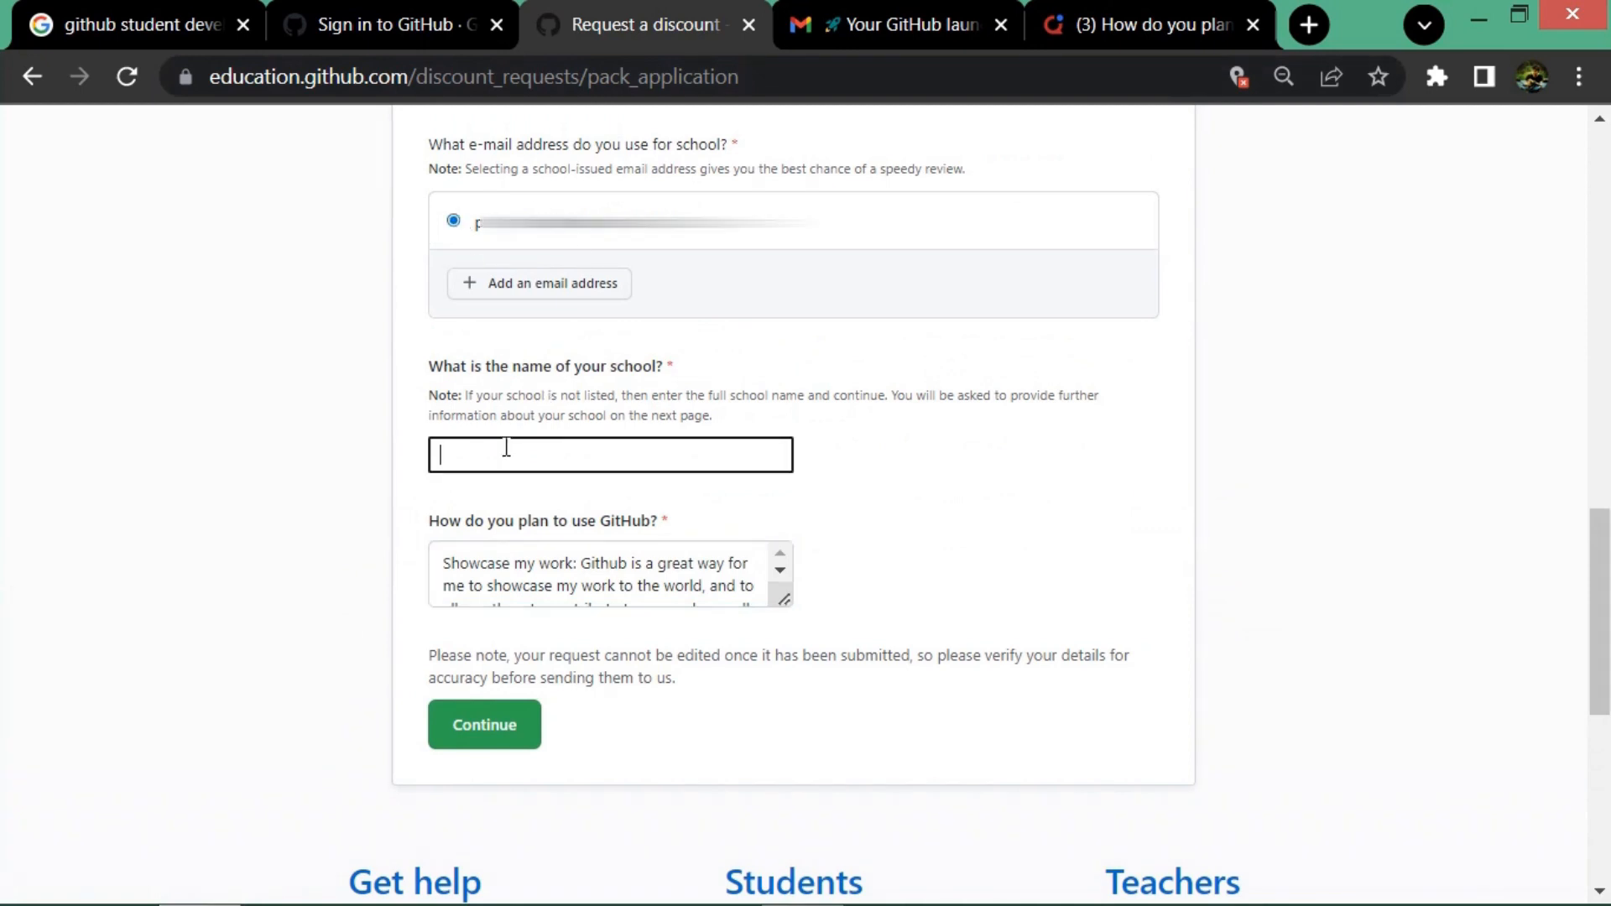
type("raja")
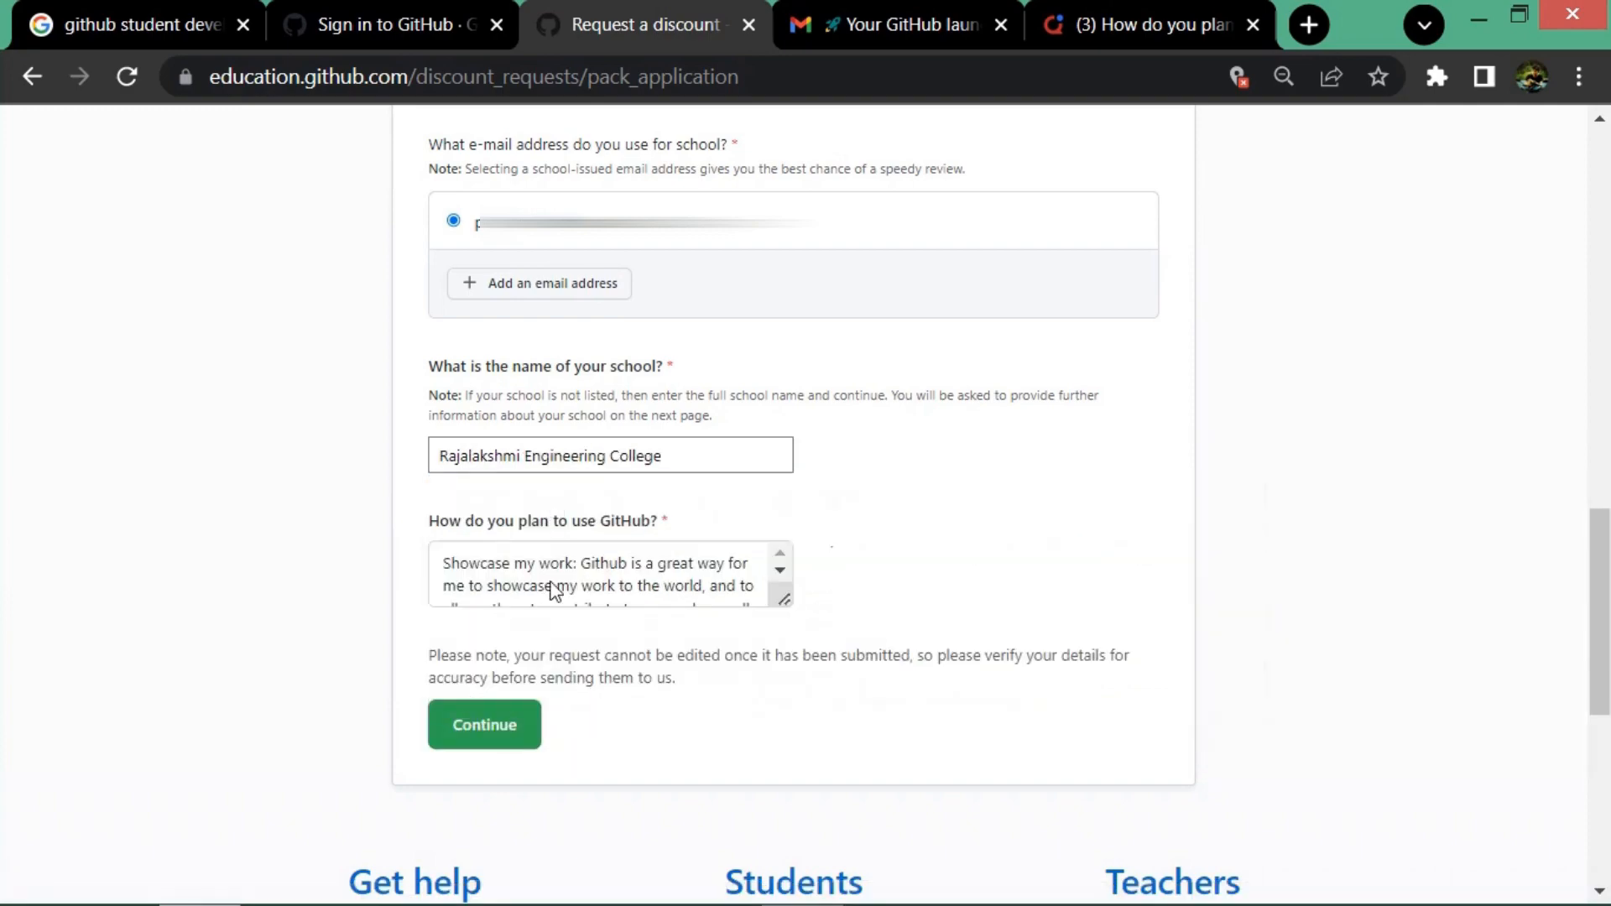
left_click(483, 725)
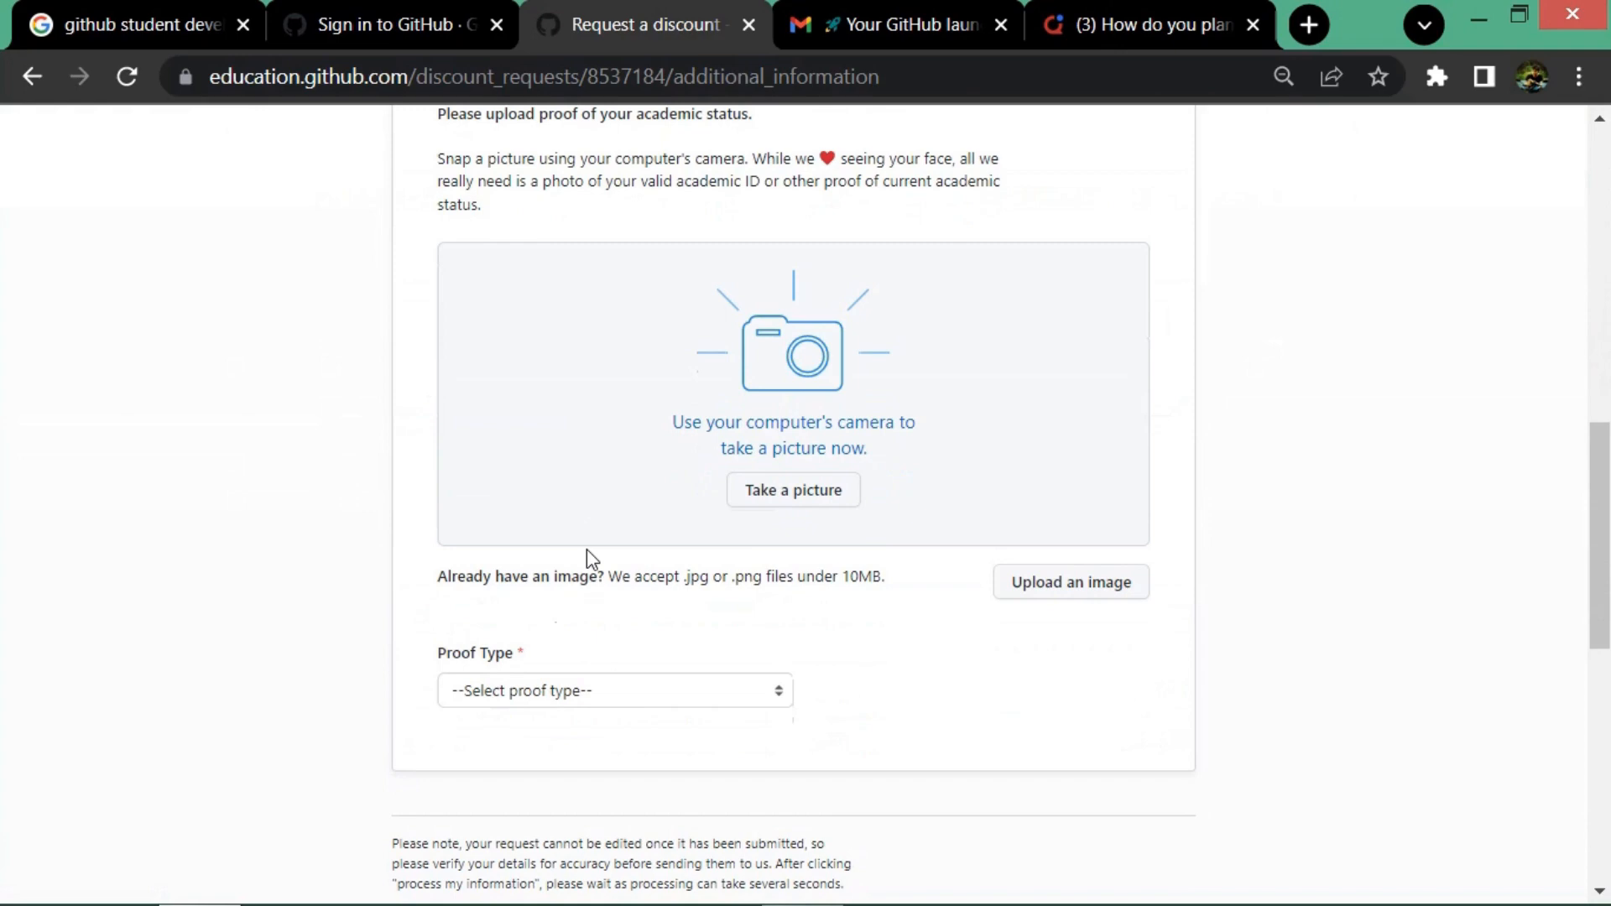
left_click(614, 542)
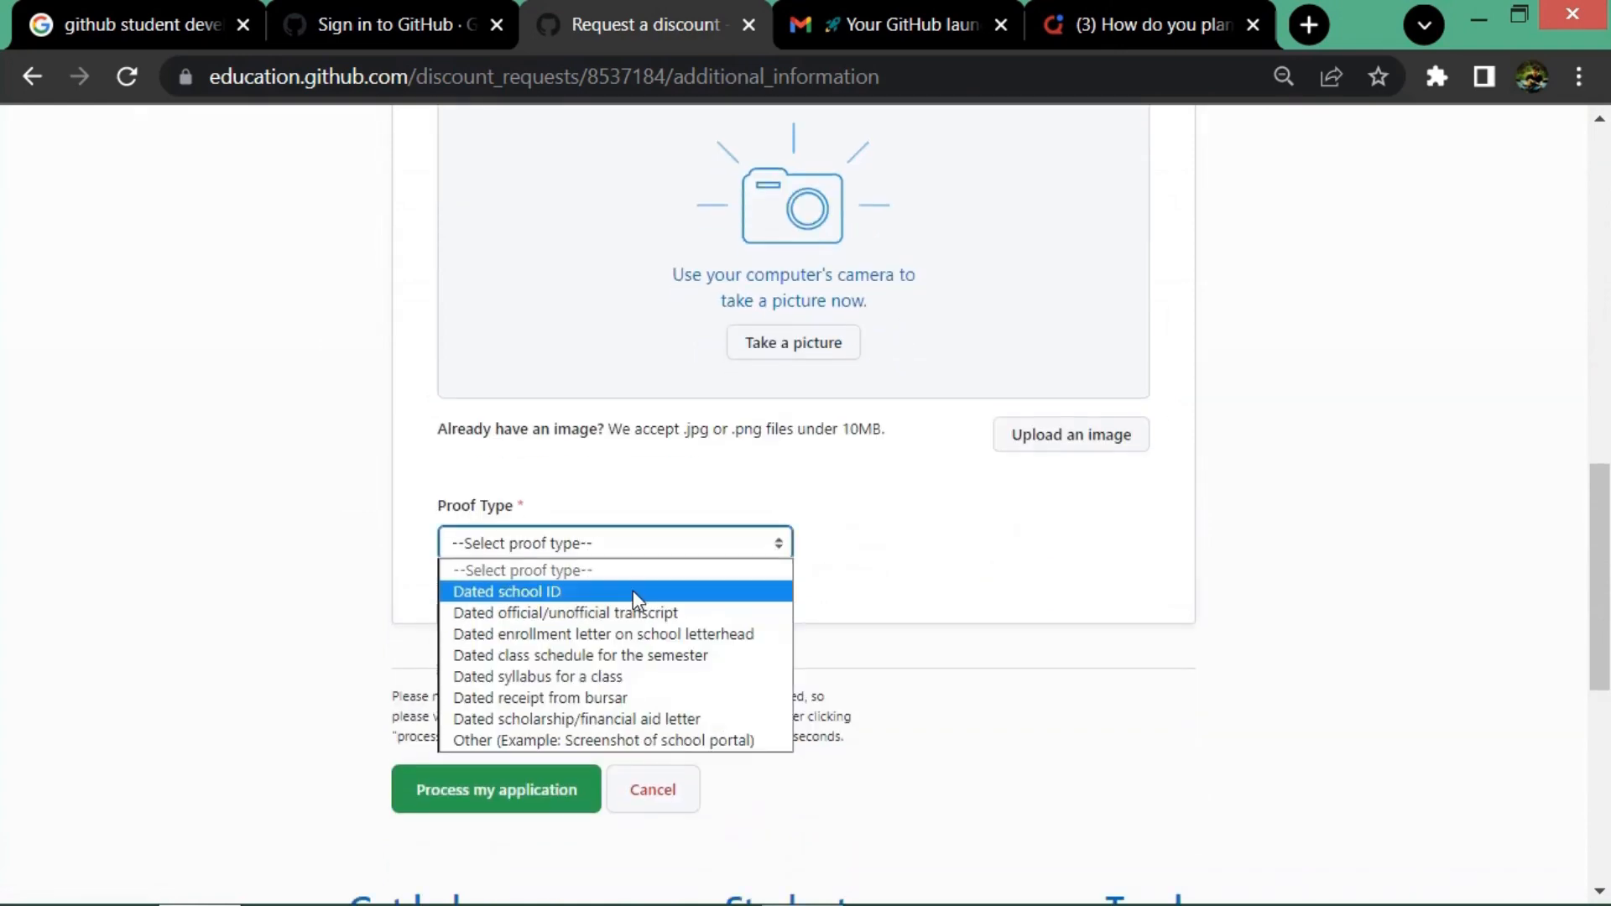